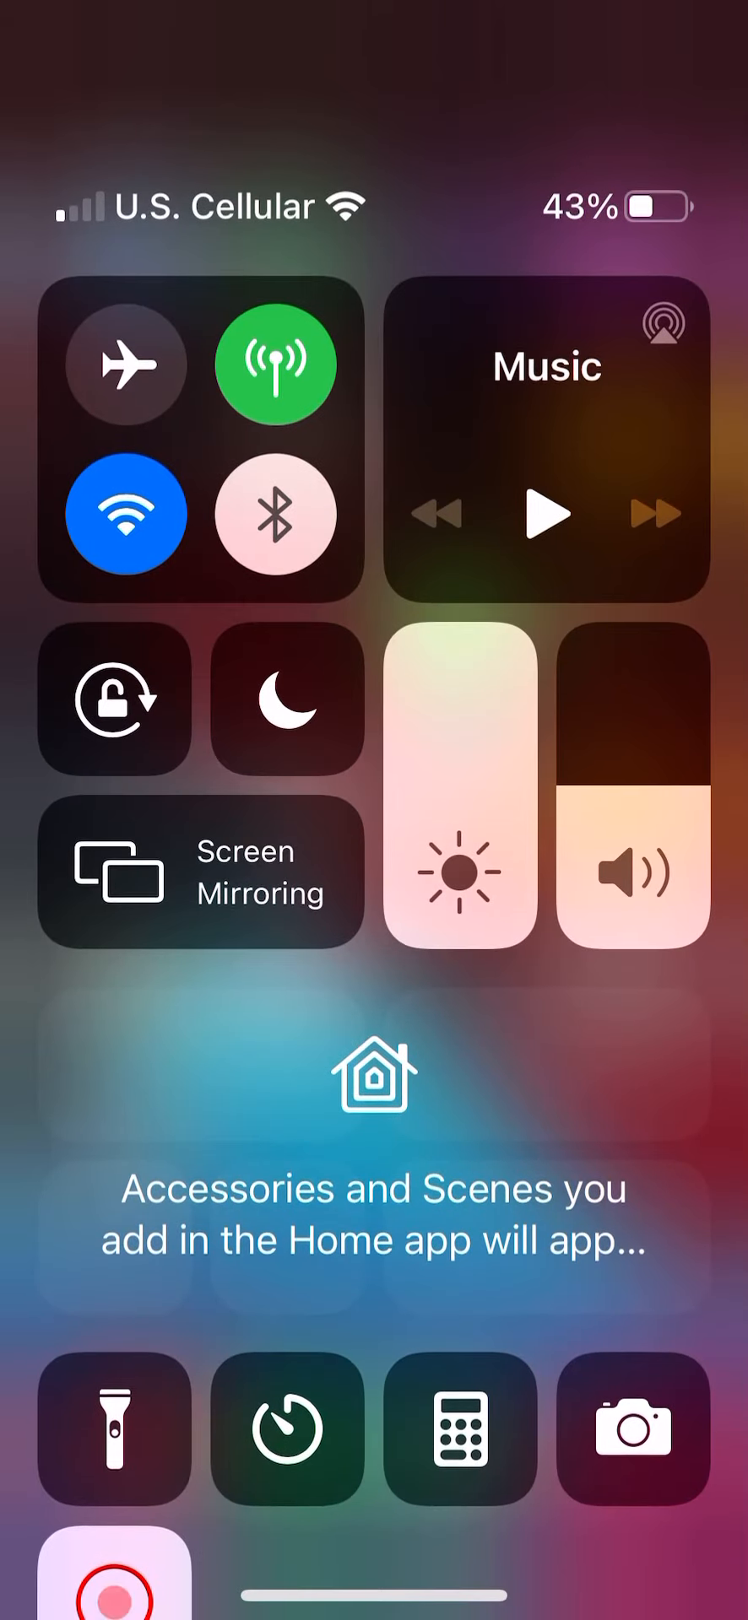
View the Screen Recording panel in Control Center and dismiss it back to the home screen.
{"action": "left_click", "coordinate": [113, 1571]}
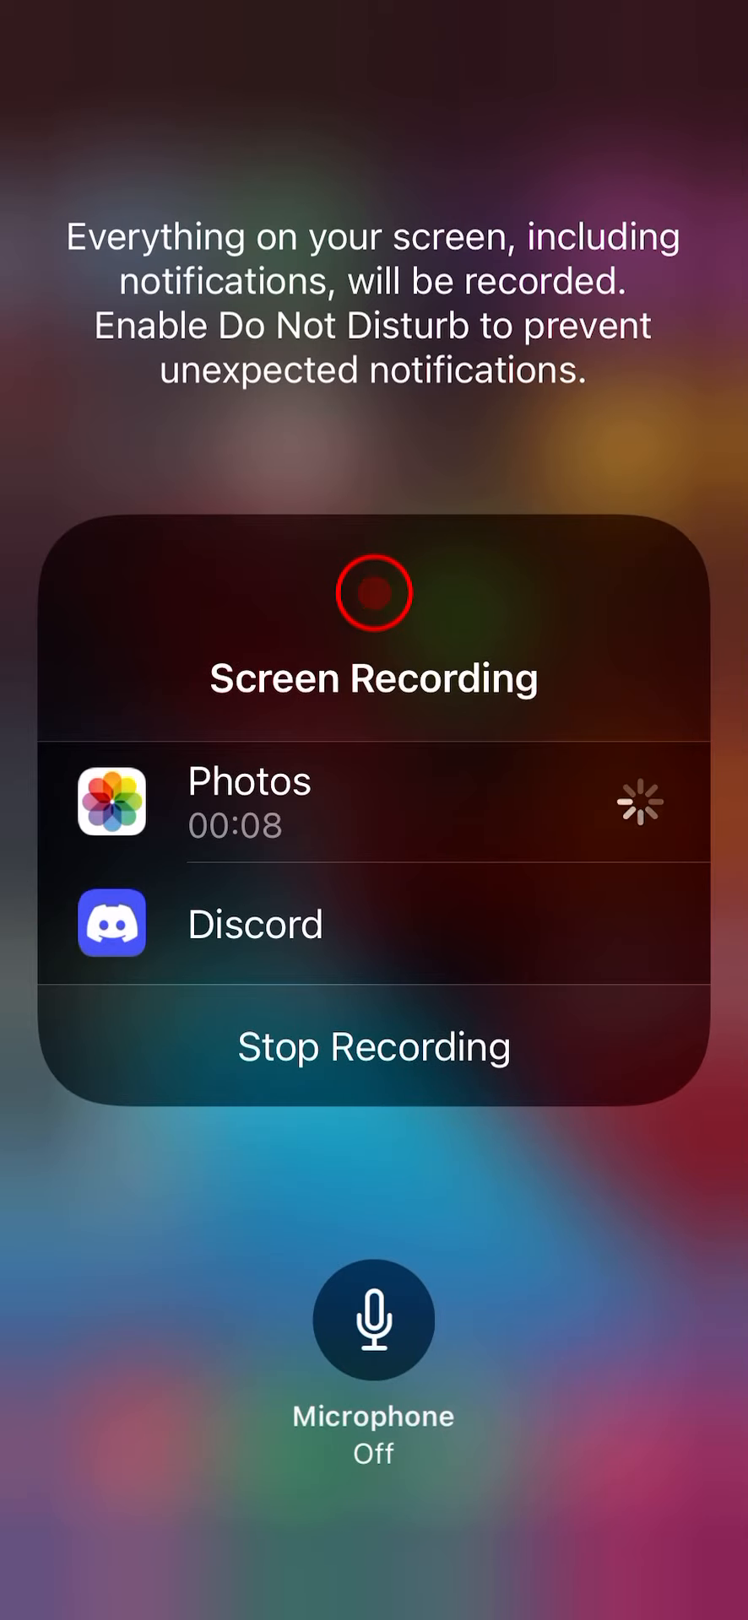
{"action": "left_click", "coordinate": [373, 1320]}
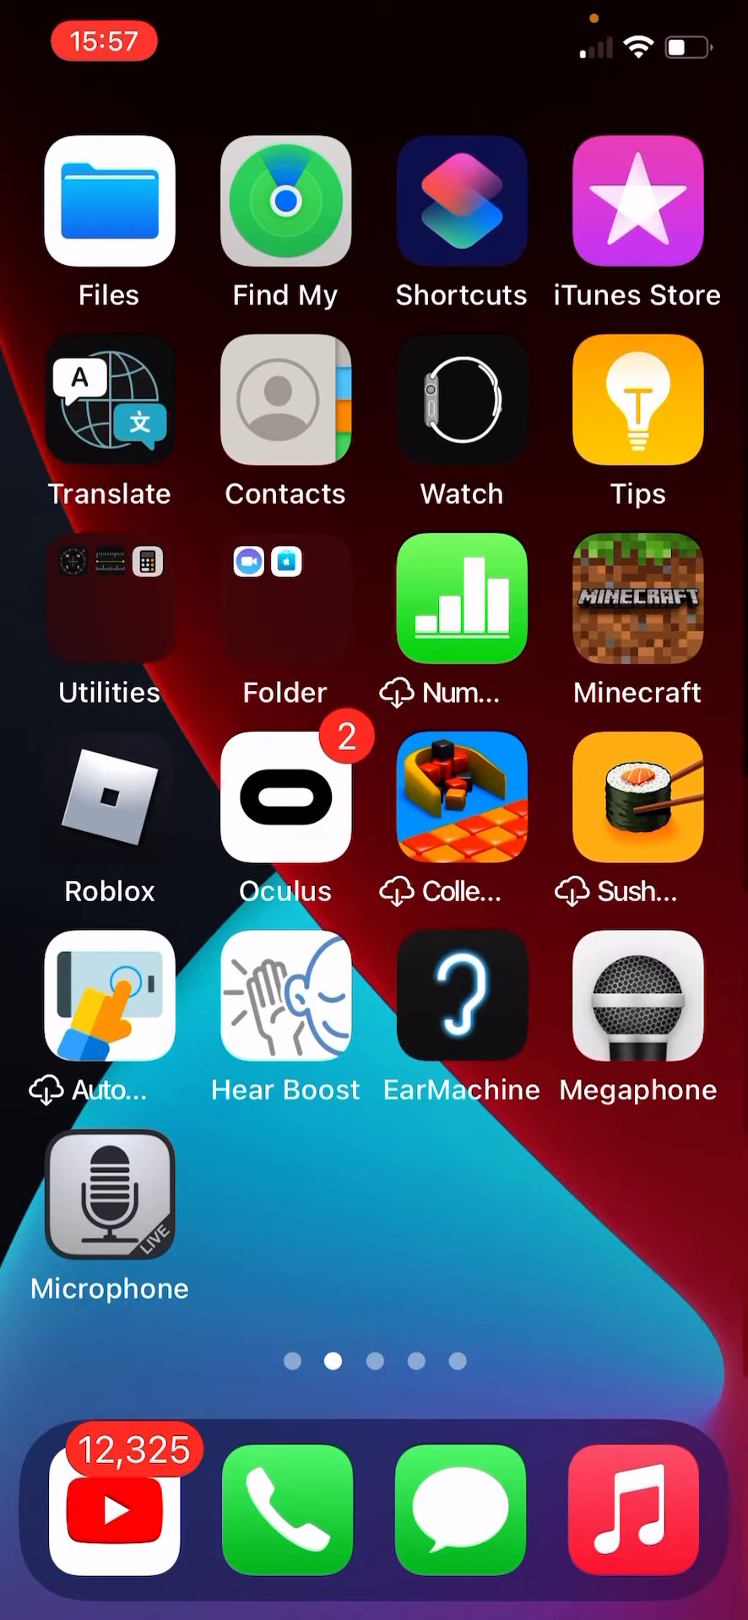
Launch Microphone Live, pass its welcome, microphone, ads and tracking prompts to reach the Mic screen.
{"action": "left_click", "coordinate": [108, 1195]}
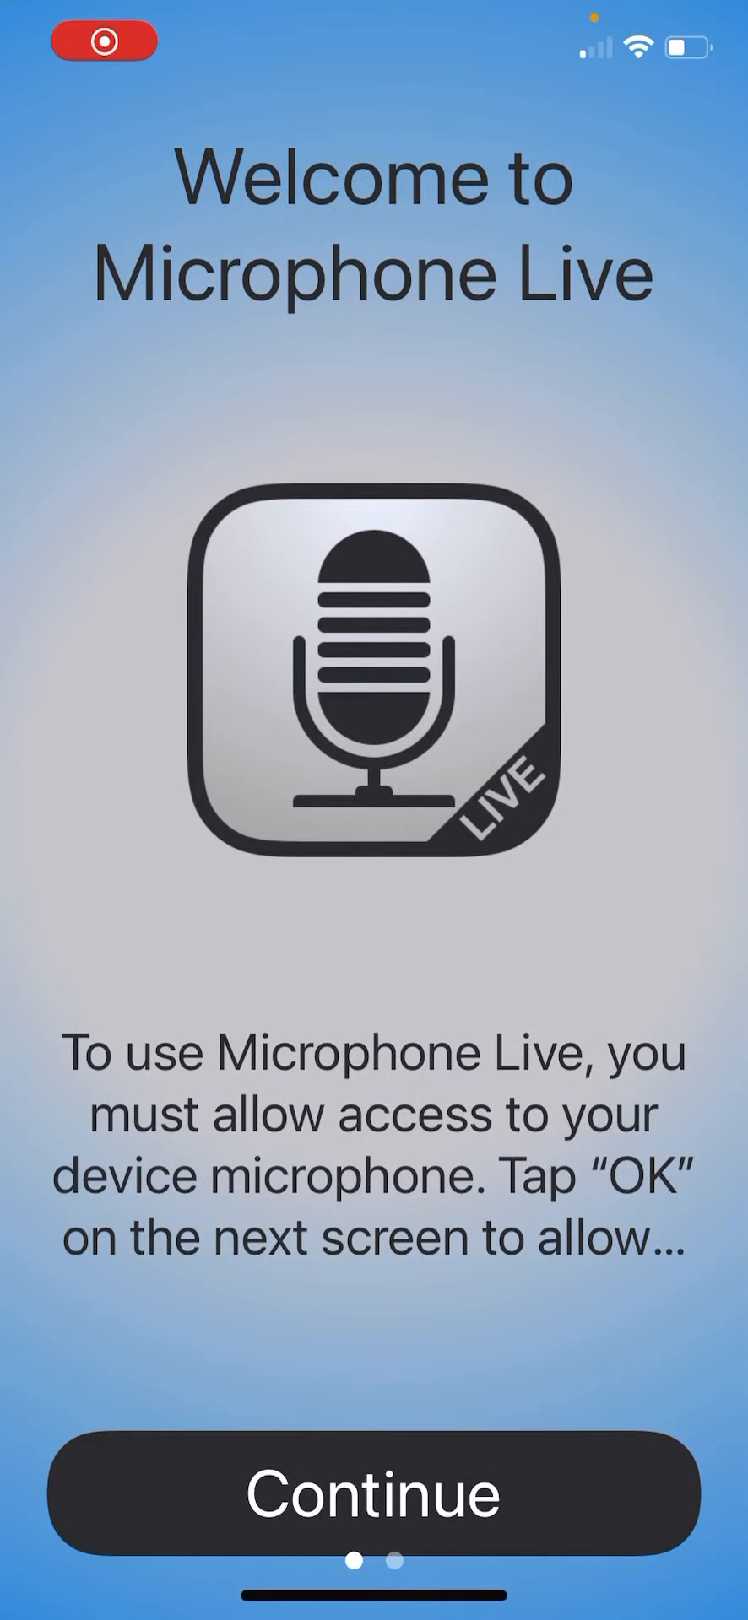
{"action": "left_click", "coordinate": [375, 1492]}
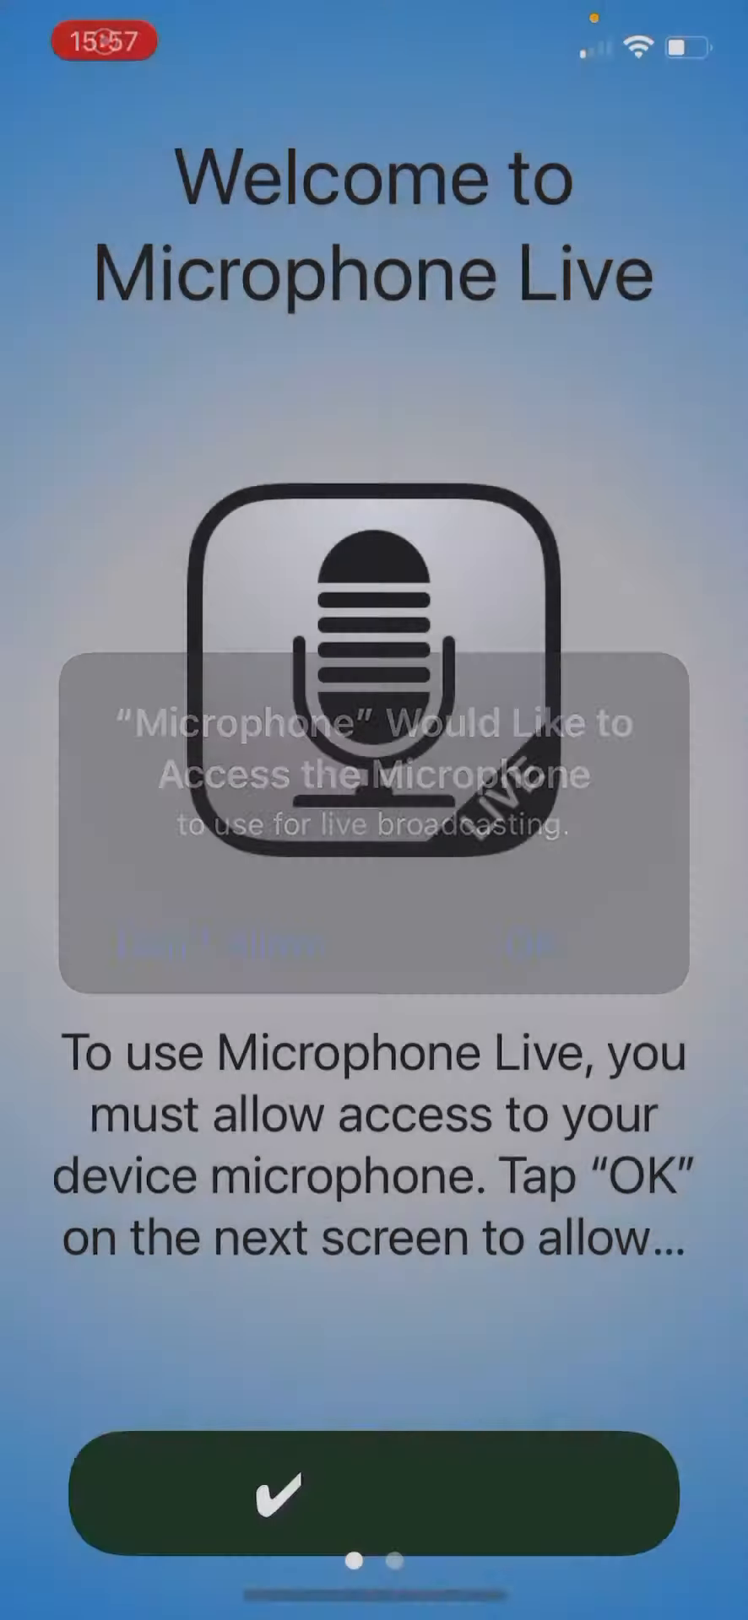
{"action": "left_click", "coordinate": [374, 1492]}
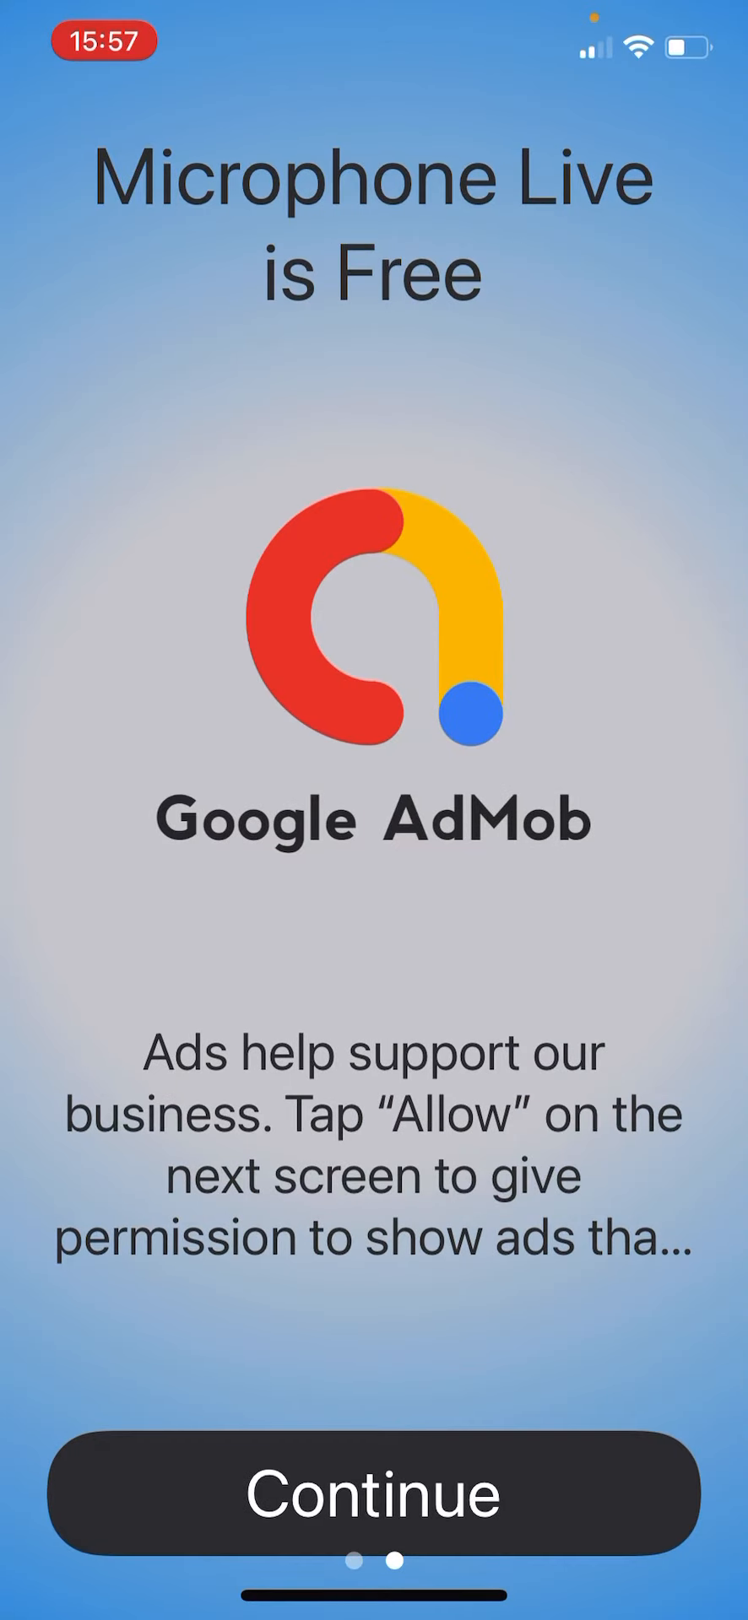
{"action": "left_click", "coordinate": [371, 1493]}
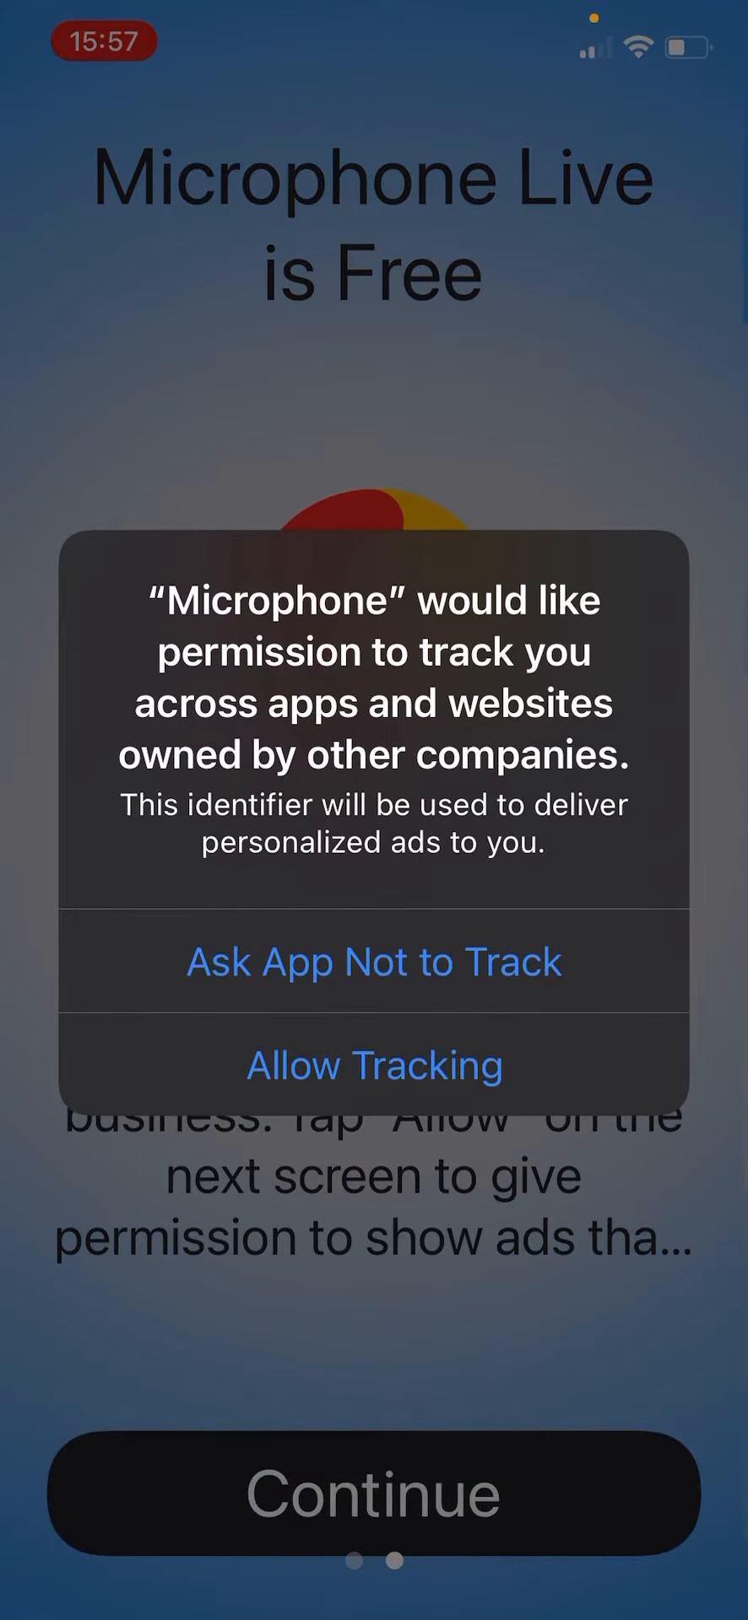
{"action": "left_click", "coordinate": [373, 961]}
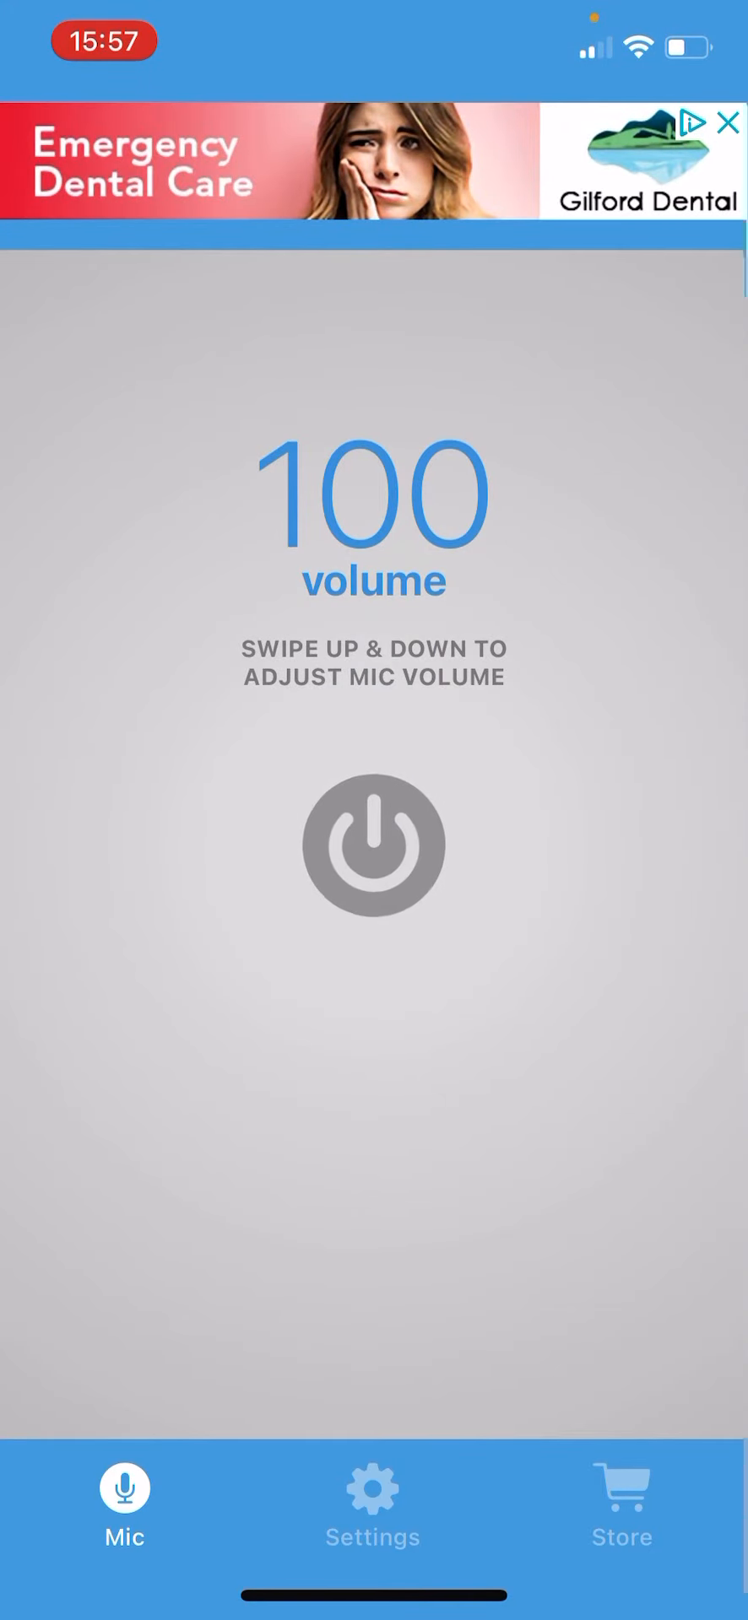
{"action": "left_click", "coordinate": [372, 844]}
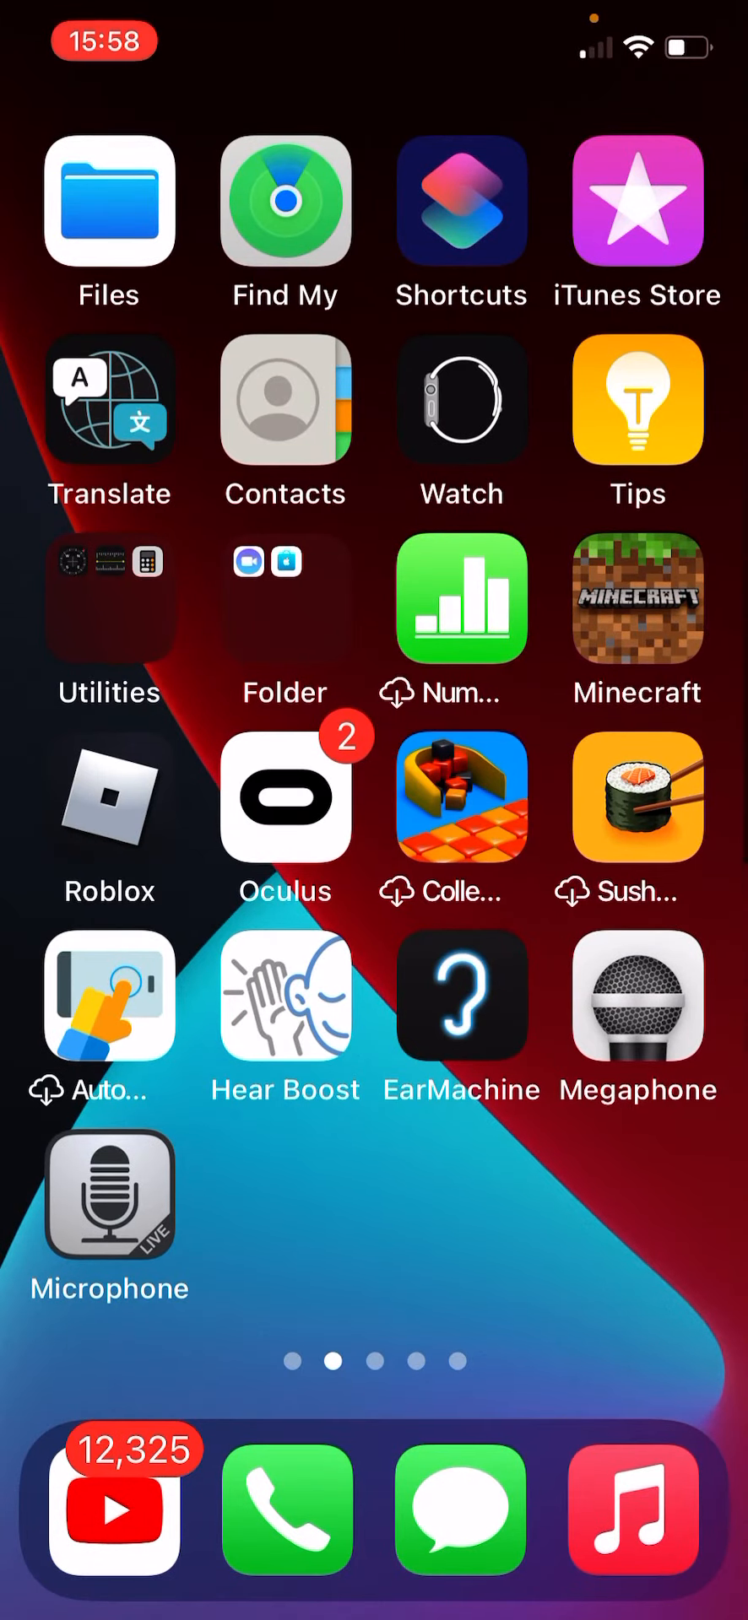
Launch Hear Boost, answer its notification prompt and drag Volume Boost to the 200x maximum.
{"action": "left_click", "coordinate": [285, 996]}
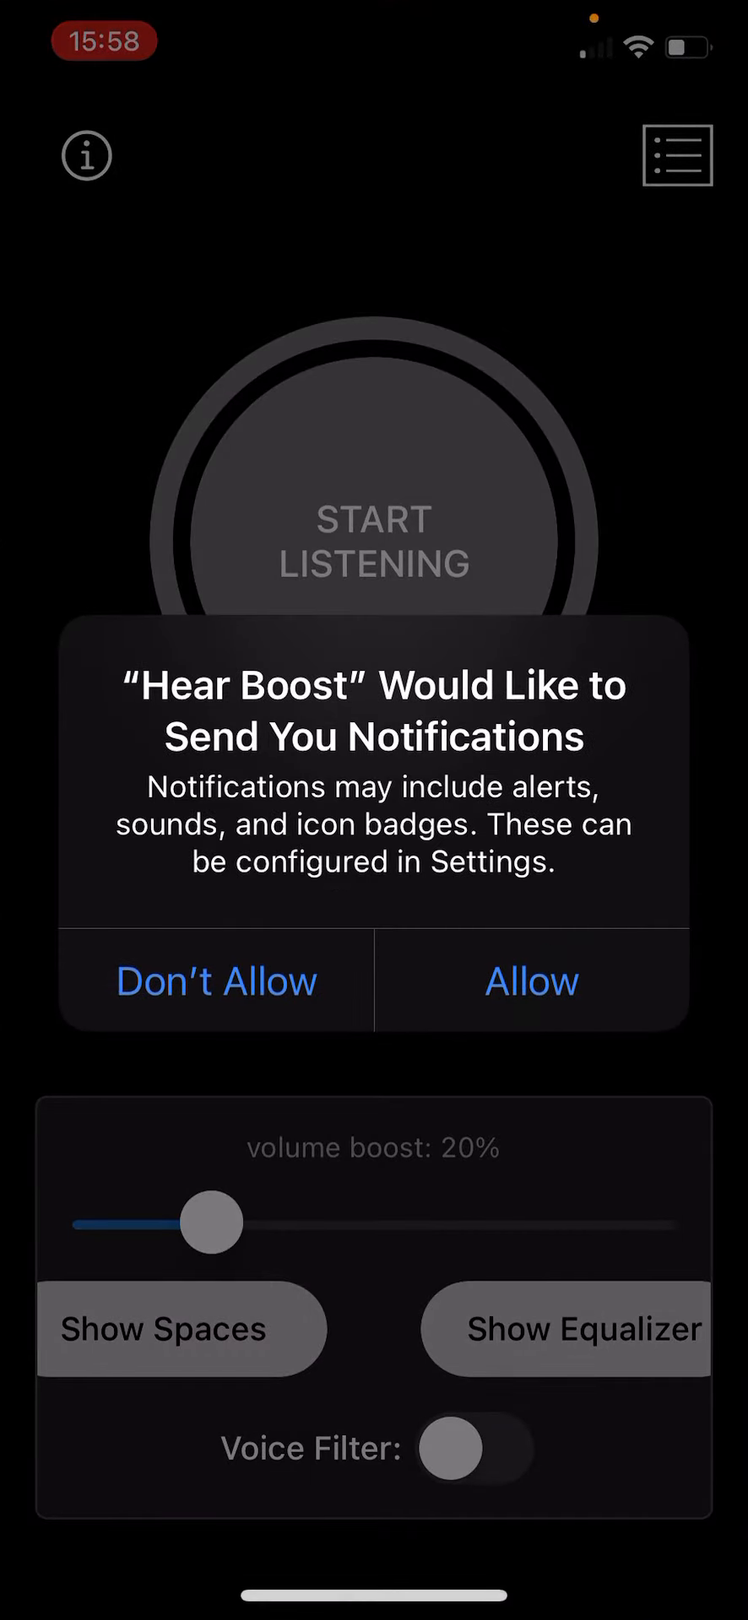
{"action": "left_click", "coordinate": [532, 979]}
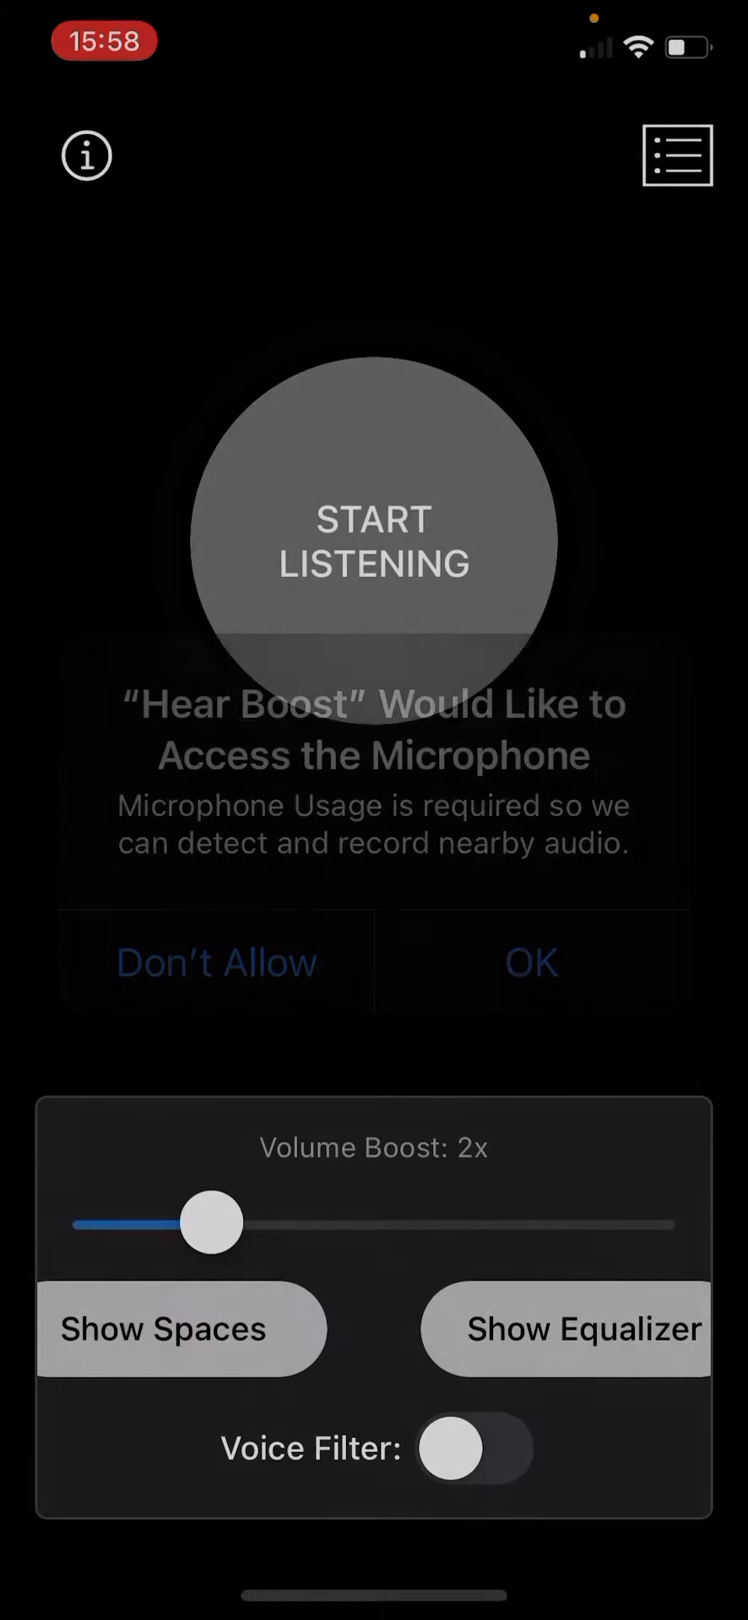
{"action": "left_click_drag", "start_coordinate": [211, 1223], "coordinate": [513, 1222]}
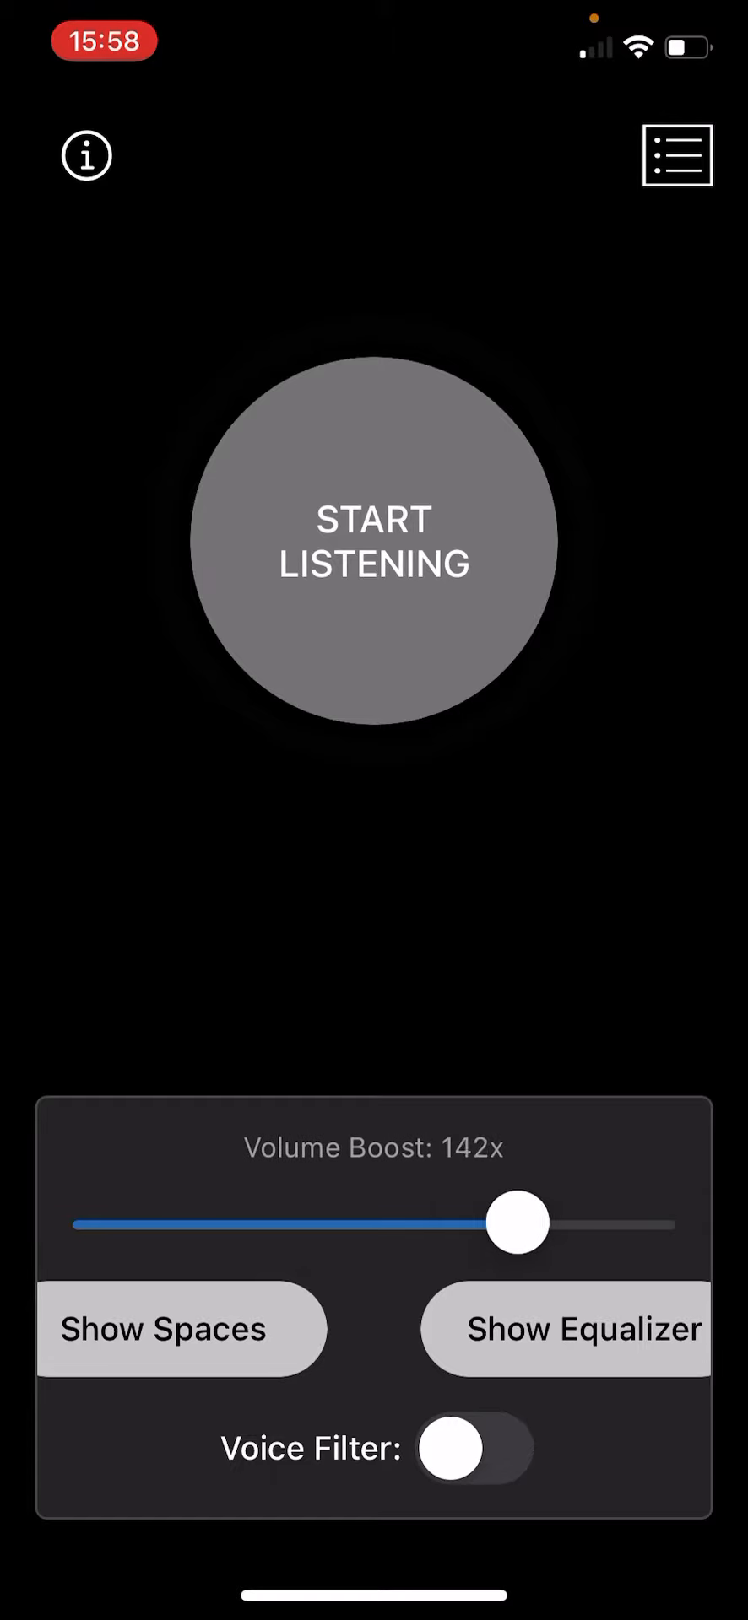
{"action": "left_click_drag", "start_coordinate": [516, 1222], "coordinate": [645, 1222]}
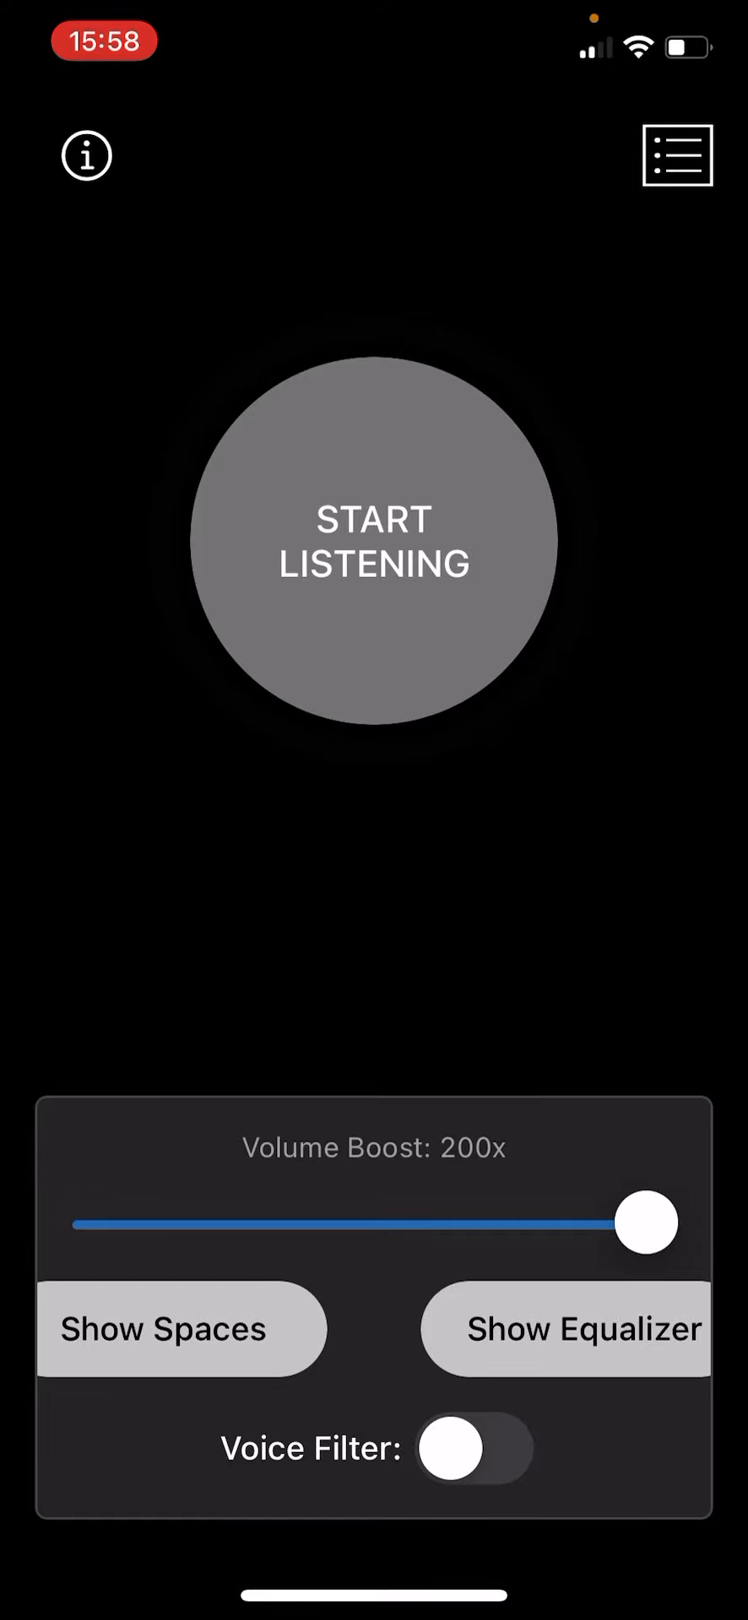
{"action": "left_click", "coordinate": [373, 540]}
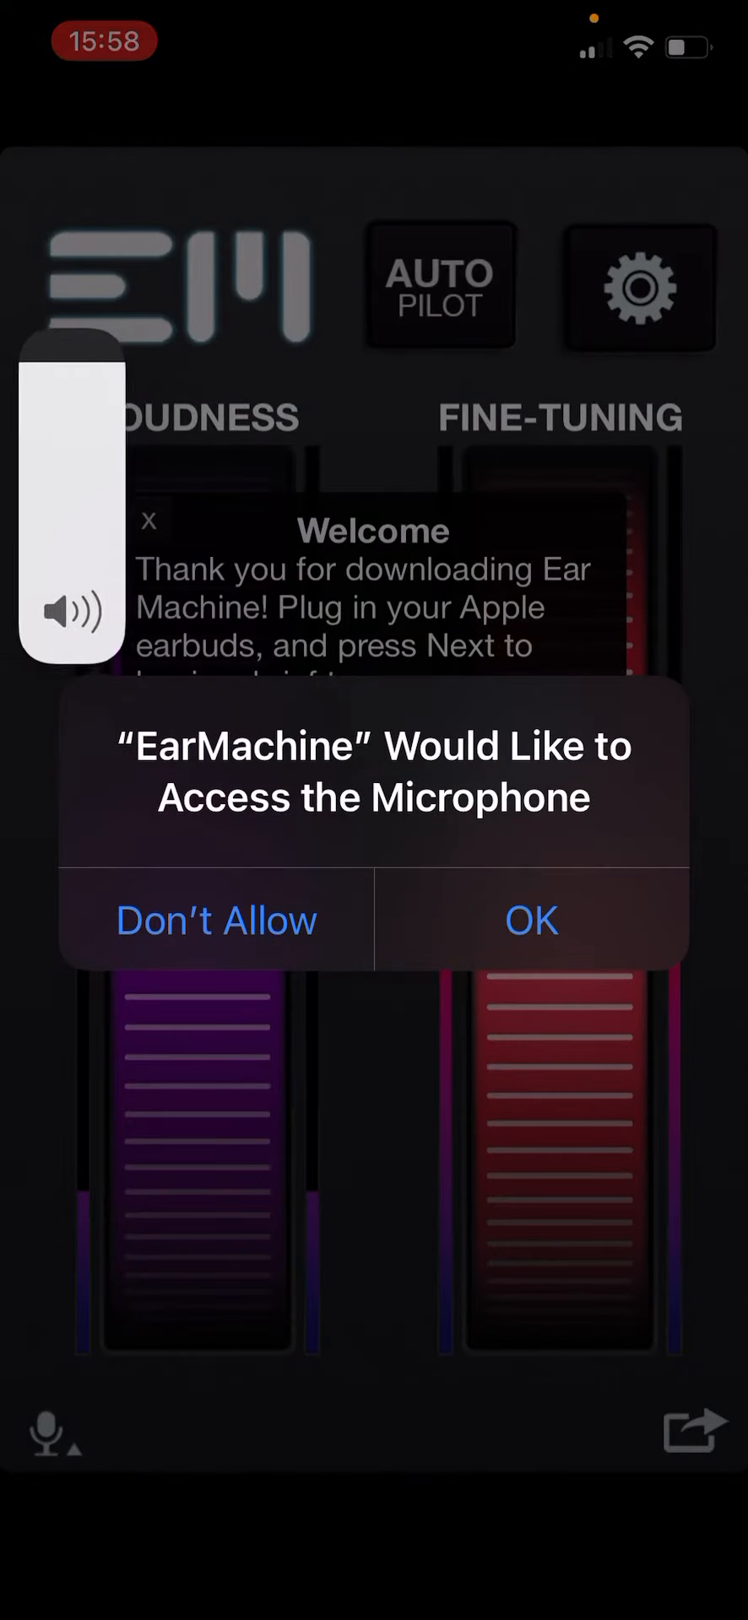
Grant EarMachine microphone access and advance its welcome tutorial to the next tip.
{"action": "left_click", "coordinate": [532, 920]}
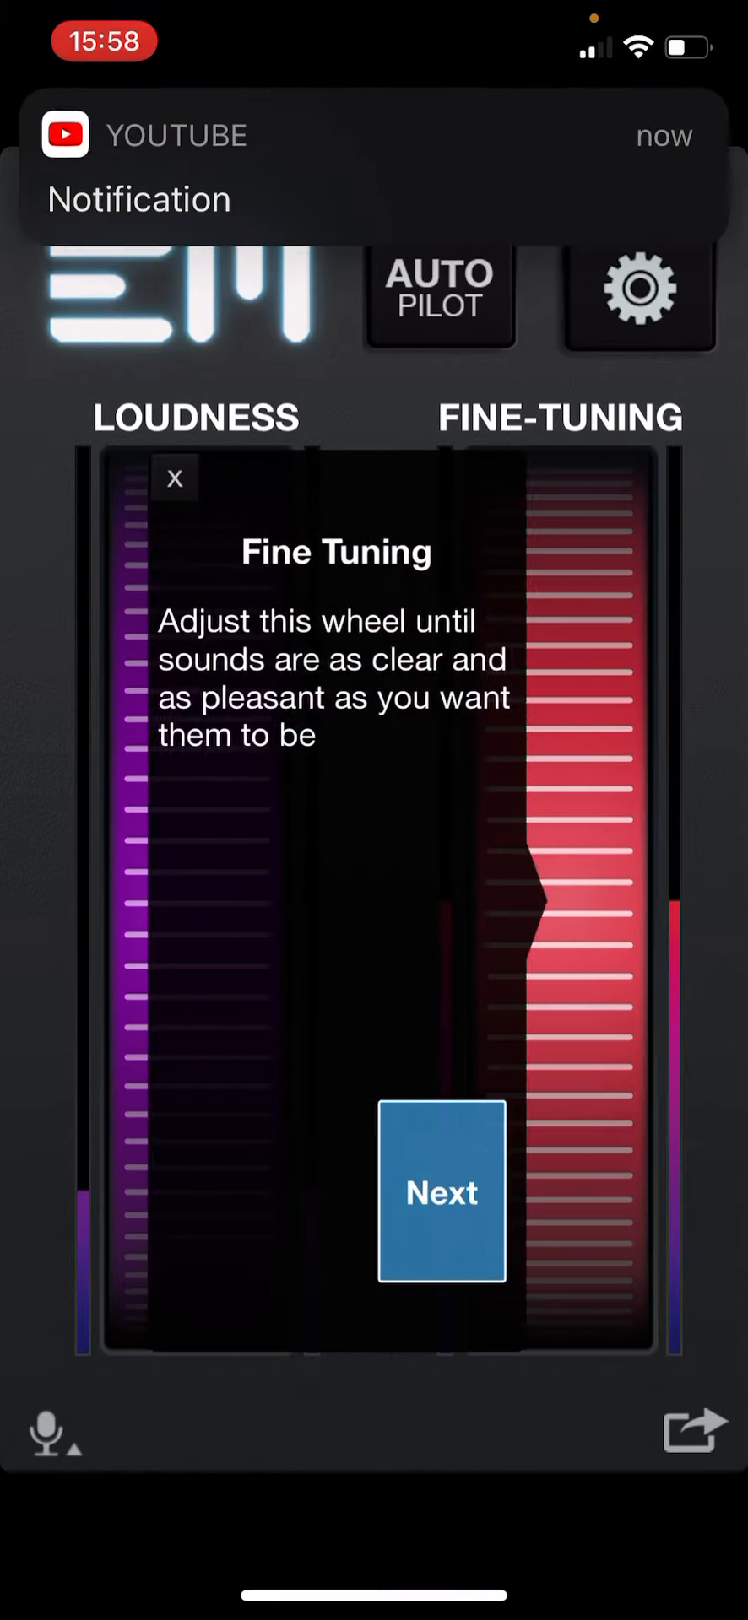
{"action": "left_click", "coordinate": [440, 1190]}
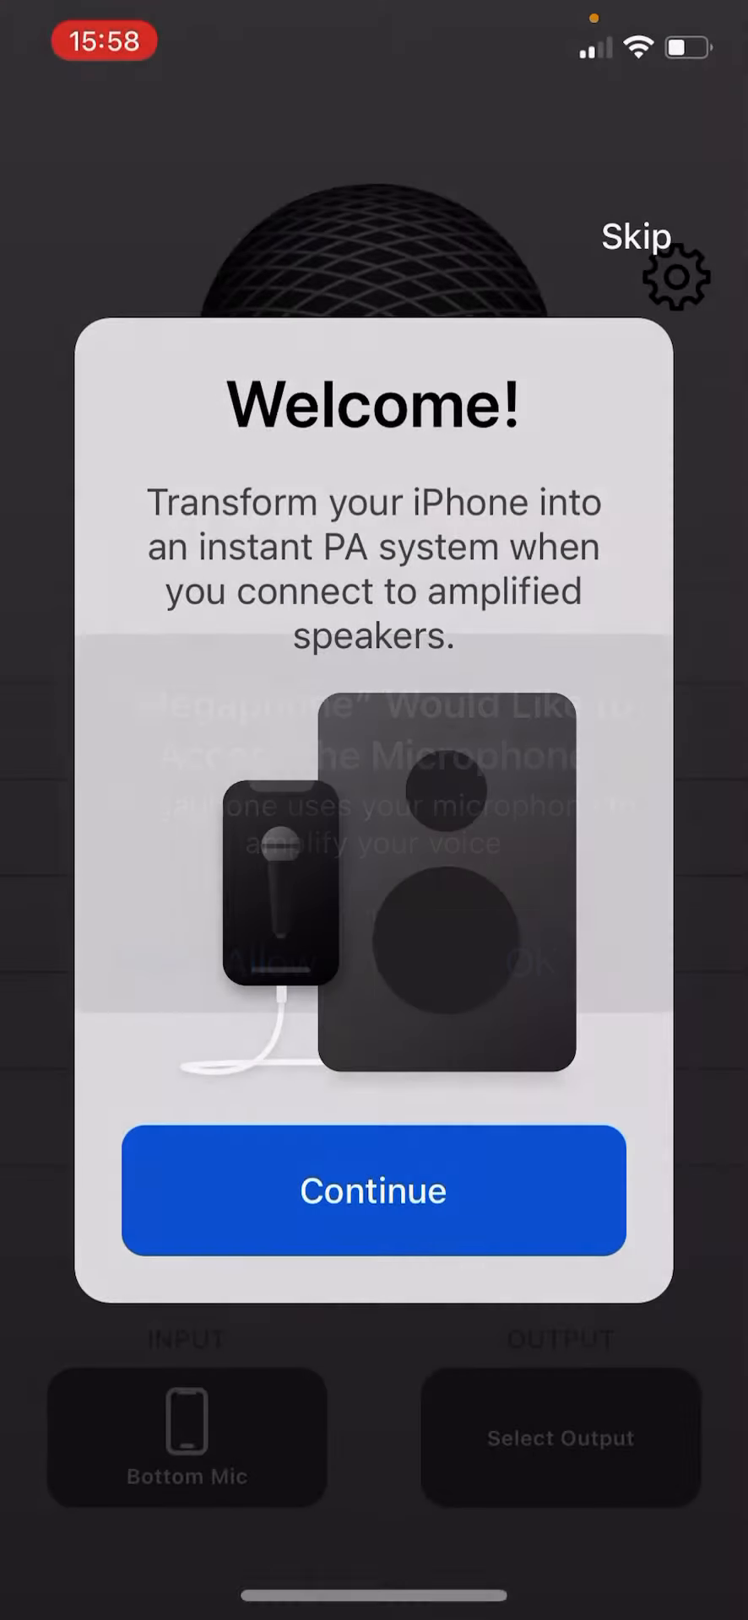
Pass Megaphone's welcome, cancel the output chooser and switch the microphone on with Bottom Mic.
{"action": "left_click", "coordinate": [371, 1190]}
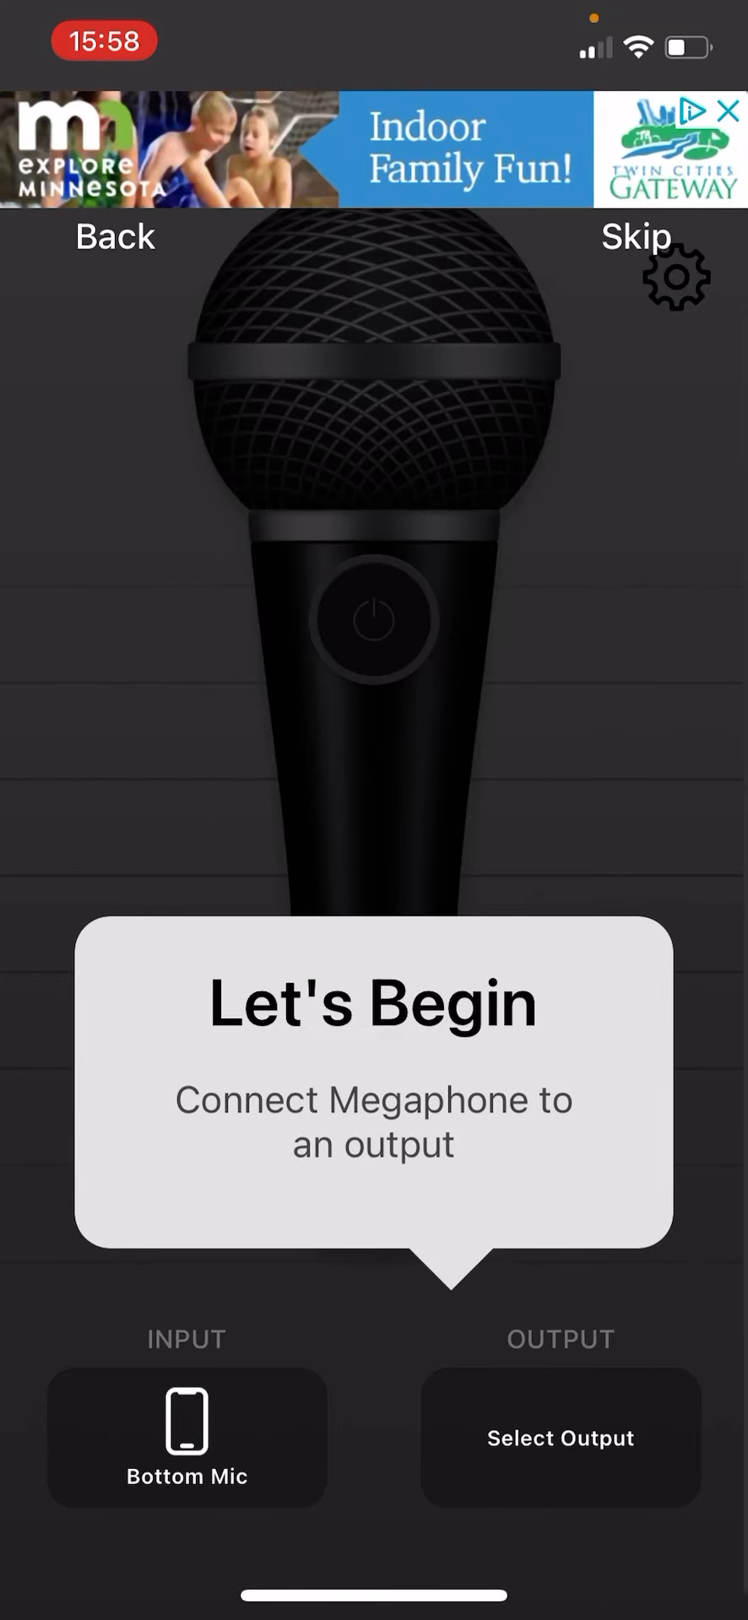
{"action": "left_click", "coordinate": [561, 1438]}
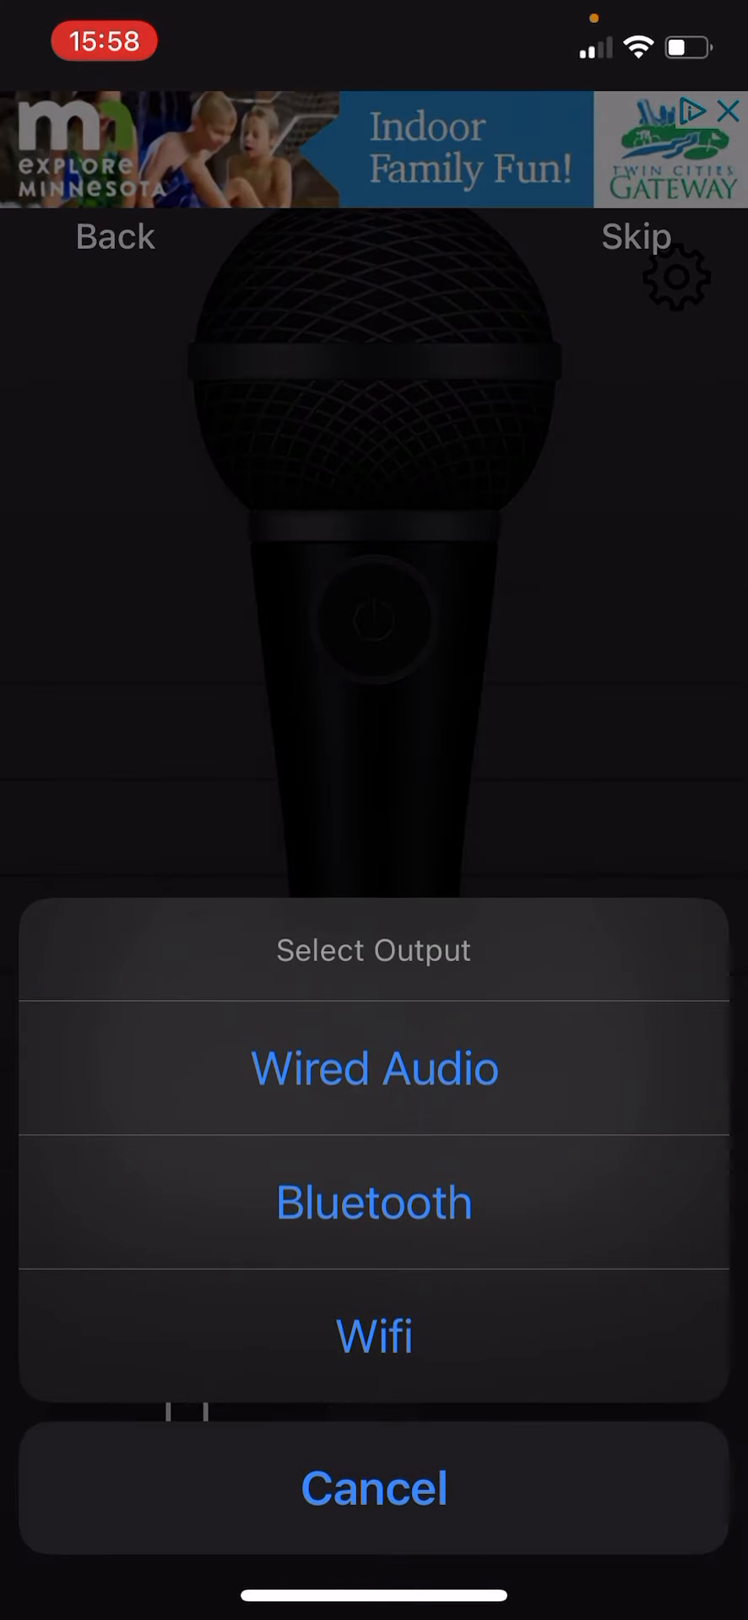
{"action": "left_click", "coordinate": [373, 1487]}
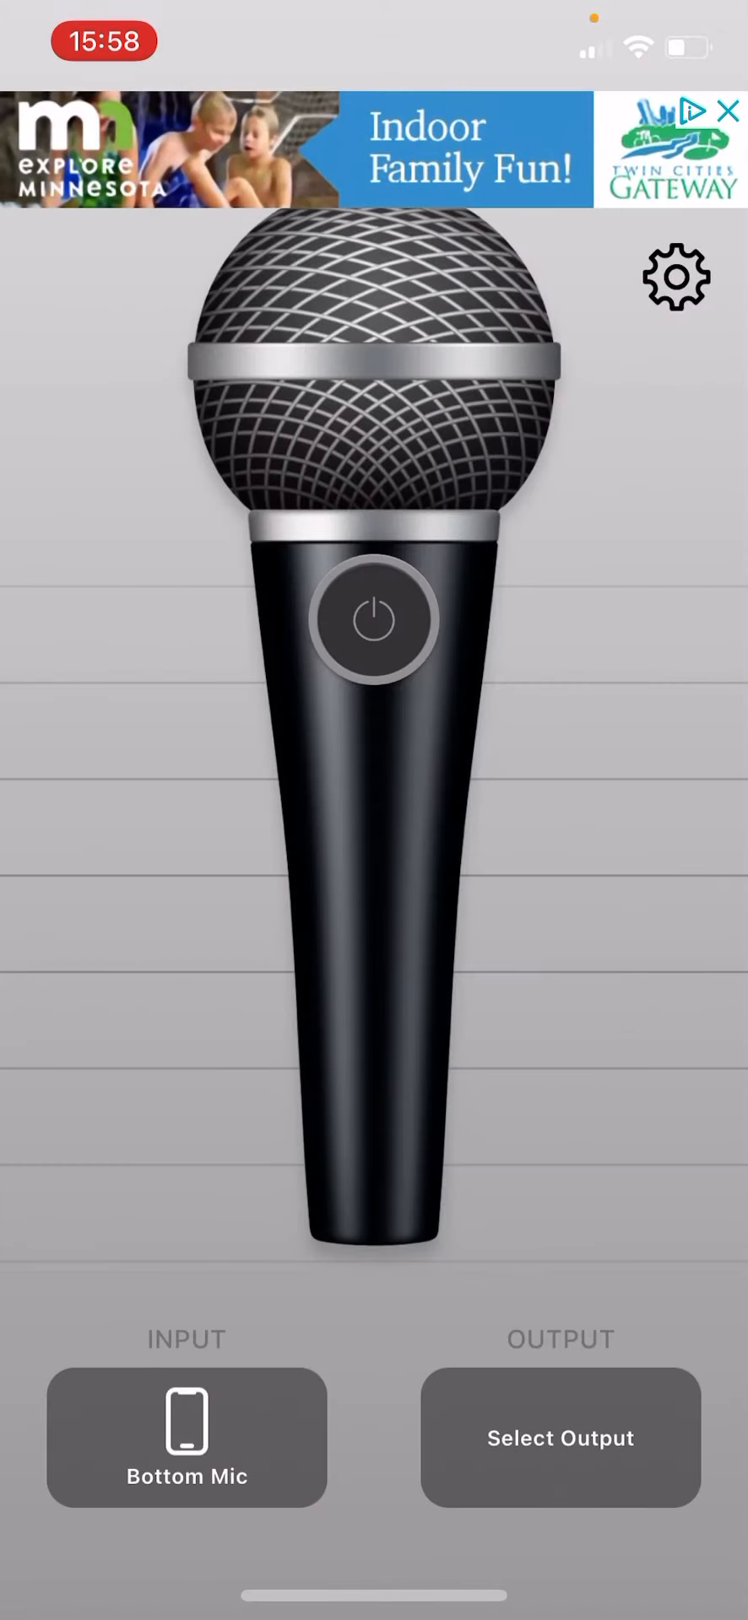
{"action": "left_click", "coordinate": [375, 617]}
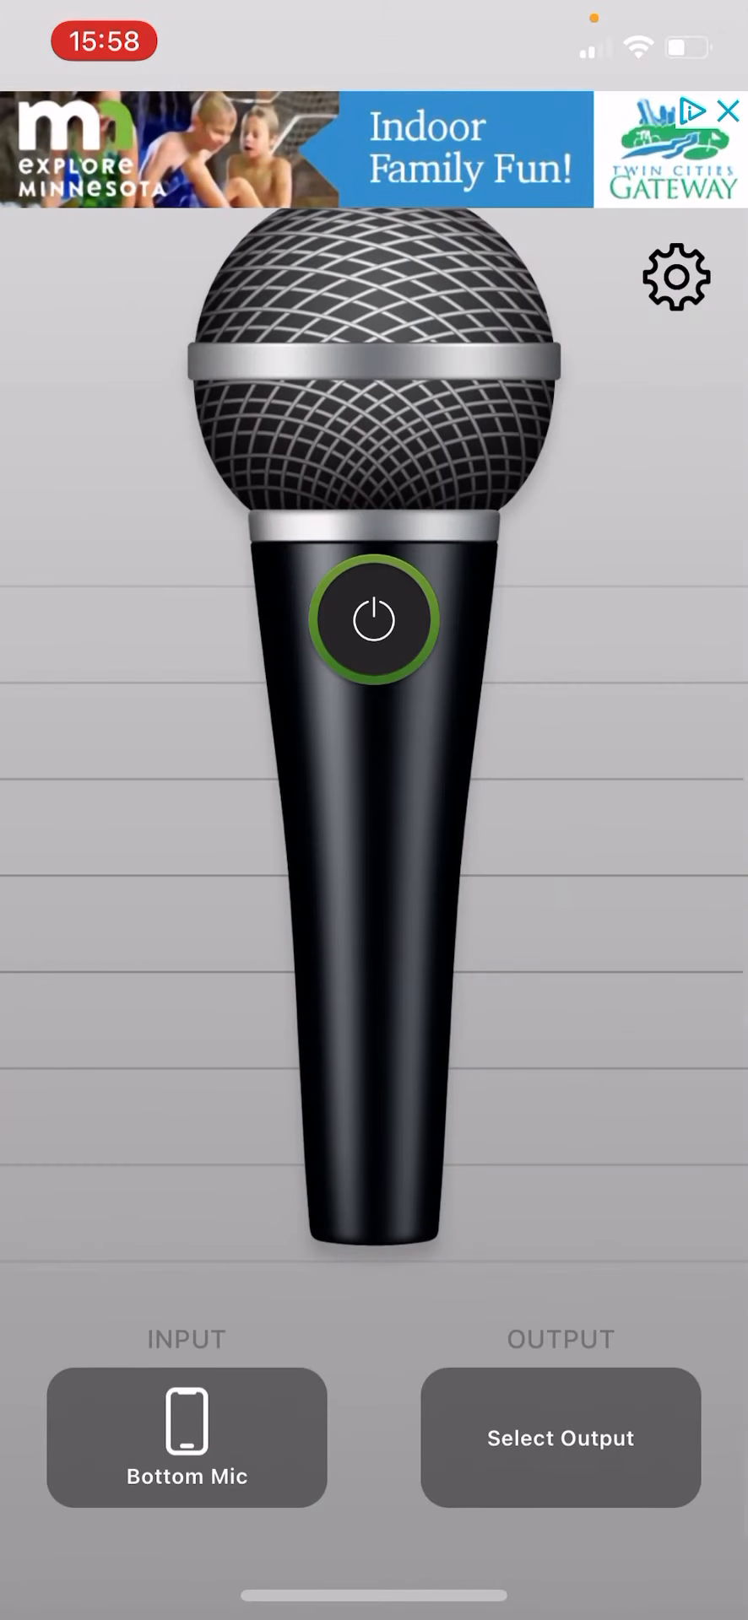